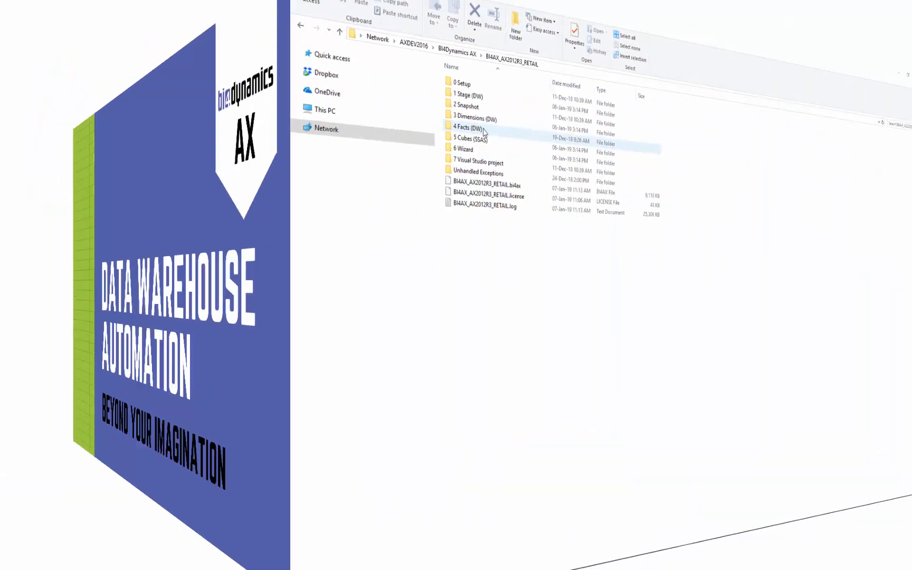
- Browse into 4 Facts (DW) > RetailAnalysis > RetailSalesTransactions and bring up actions for its three fact scripts
{"action": "double_click", "coordinate": [469, 128]}
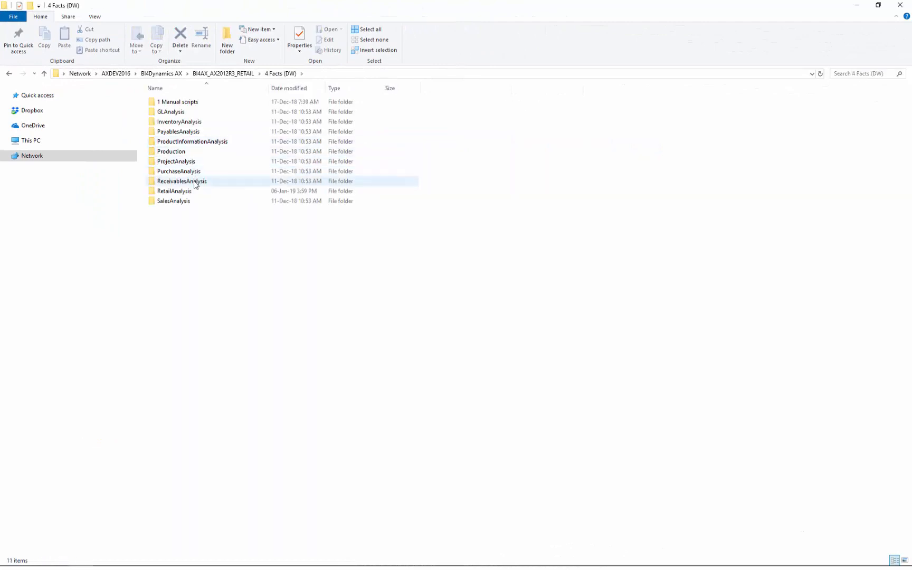
{"action": "double_click", "coordinate": [173, 191]}
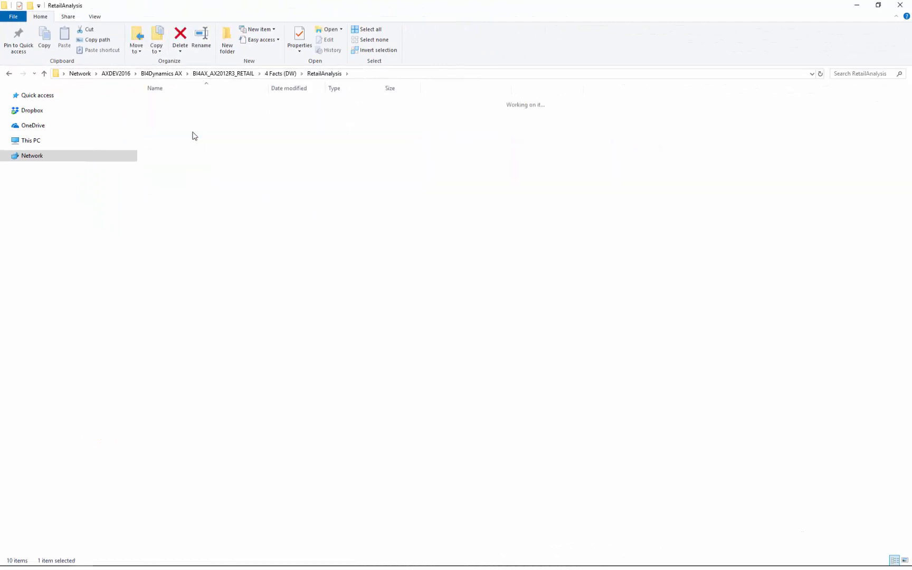
{"action": "right_click", "coordinate": [205, 123]}
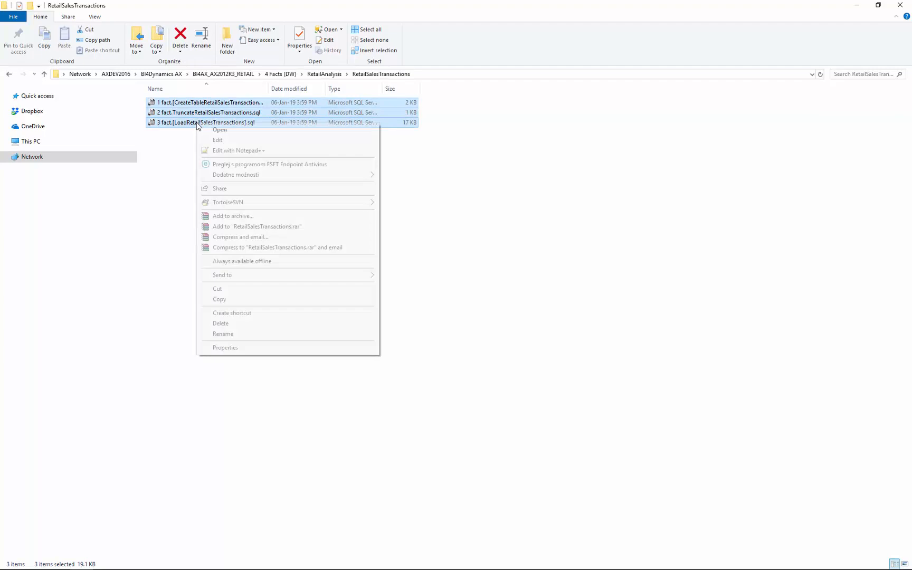
- Load the three fact scripts into SSMS and read through fact.[LoadRetailSalesTransactions].sql
{"action": "left_click", "coordinate": [219, 128]}
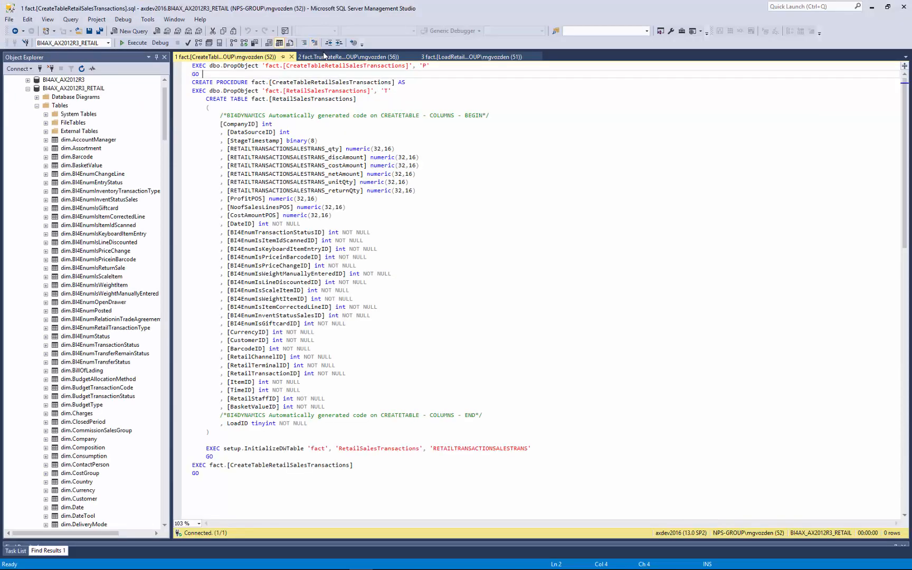
{"action": "left_click", "coordinate": [471, 56]}
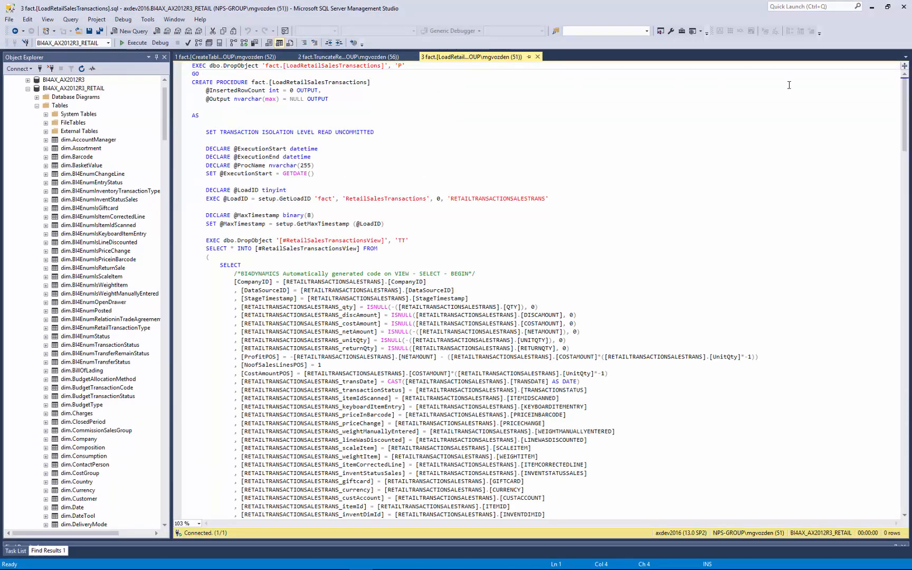
{"action": "scroll", "scroll_direction": "down", "scroll_amount": 3}
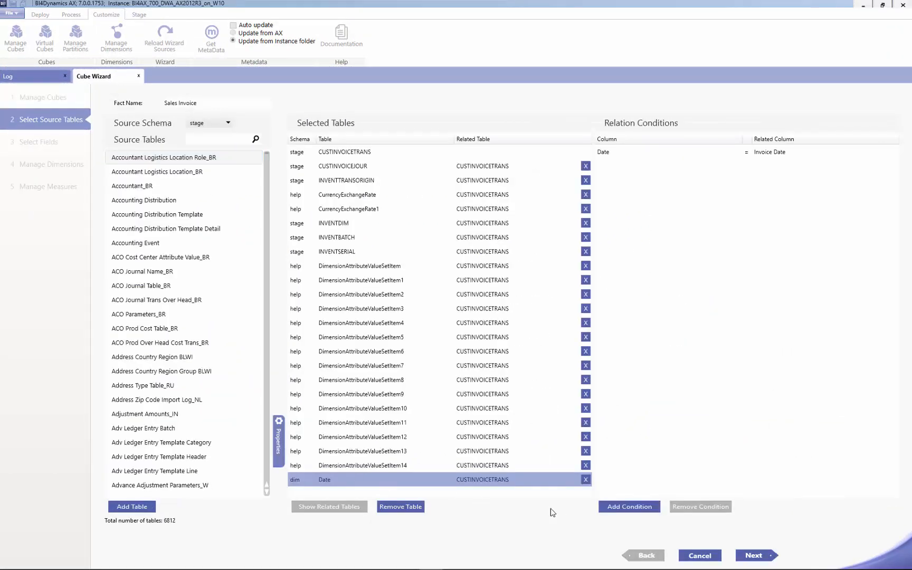
- Advance the Sales Invoice cube wizard to Select Fields and filter the fields by 'typ'
{"action": "left_click", "coordinate": [754, 555]}
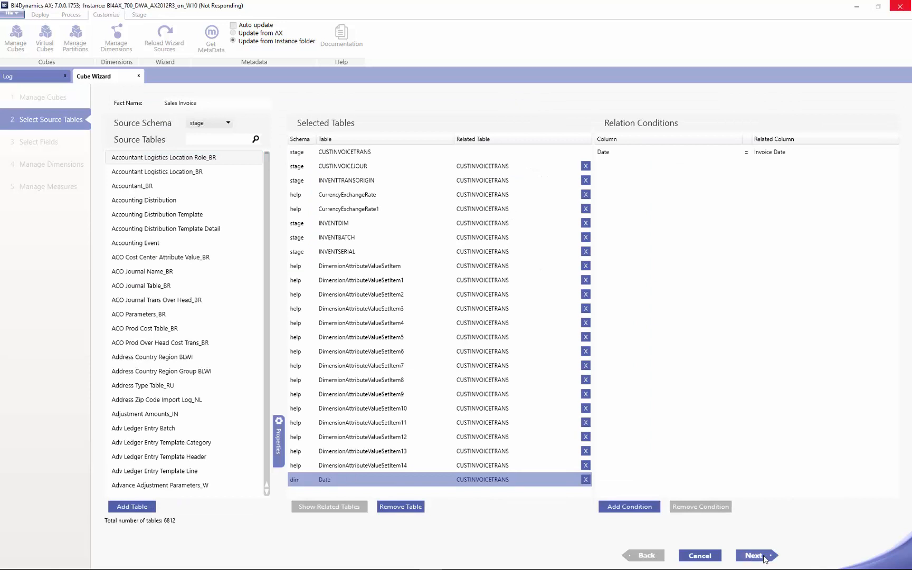
{"action": "left_click", "coordinate": [753, 555]}
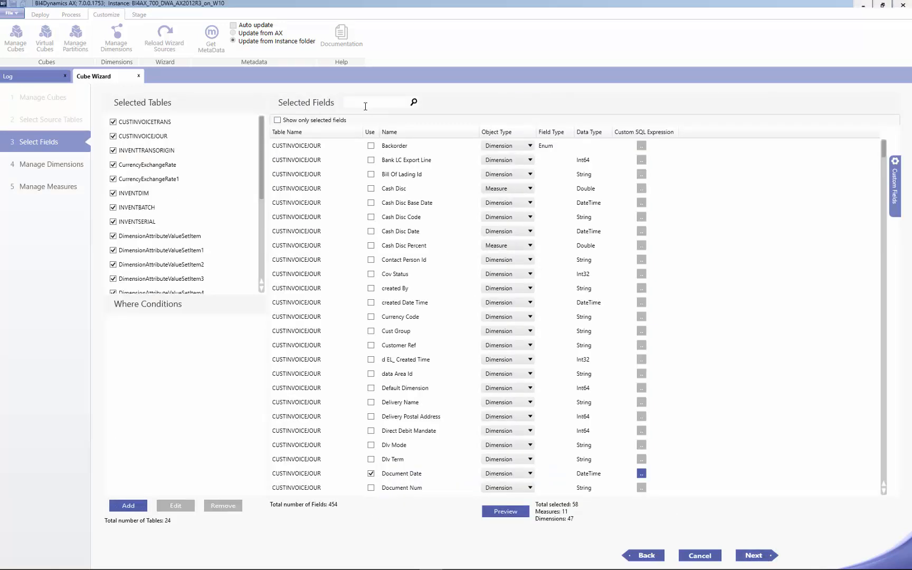
{"action": "type", "text": "typ"}
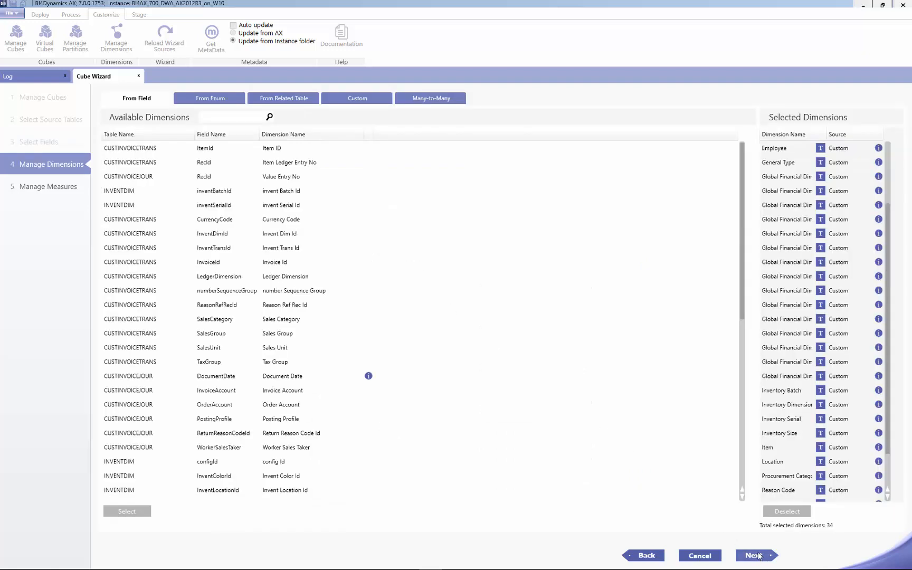
- Review dimensions built From Enum, then return to Manage Cubes and show Sales Analysis measures
{"action": "left_click", "coordinate": [209, 98]}
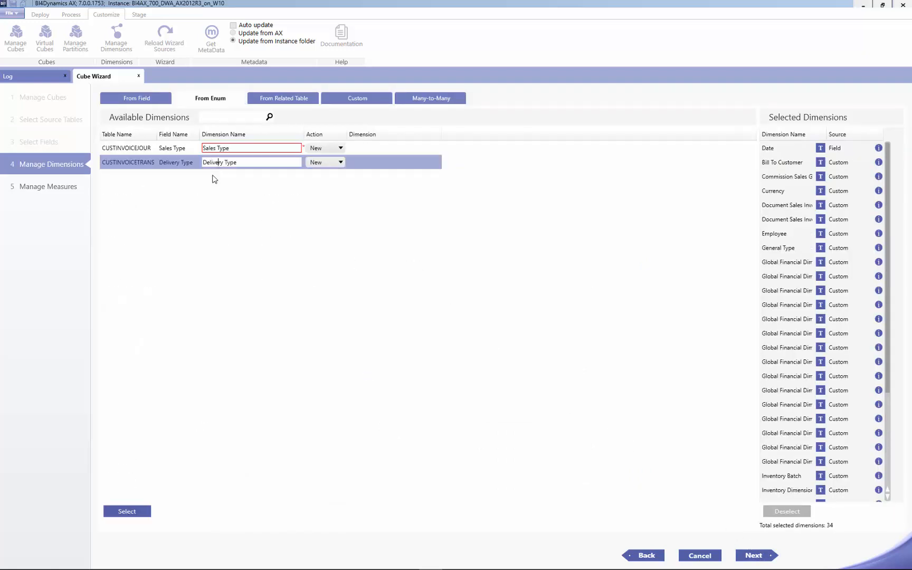
{"action": "left_click", "coordinate": [127, 510]}
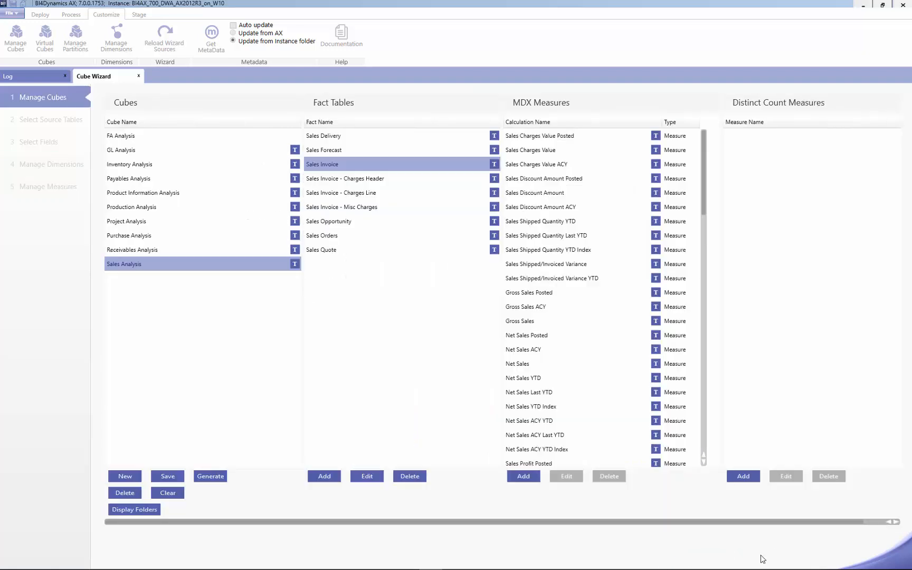
{"action": "left_click", "coordinate": [210, 476]}
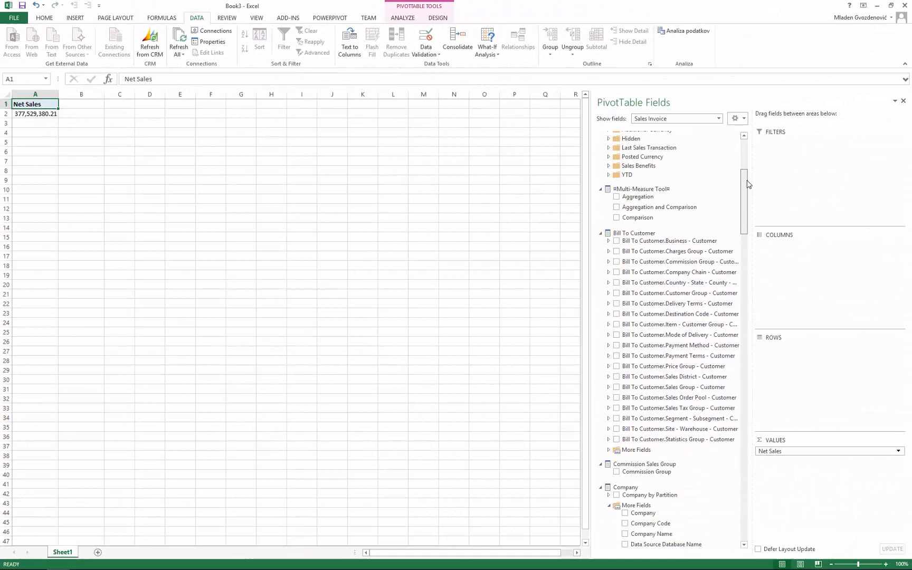
{"action": "scroll", "scroll_direction": "down", "scroll_amount": 3}
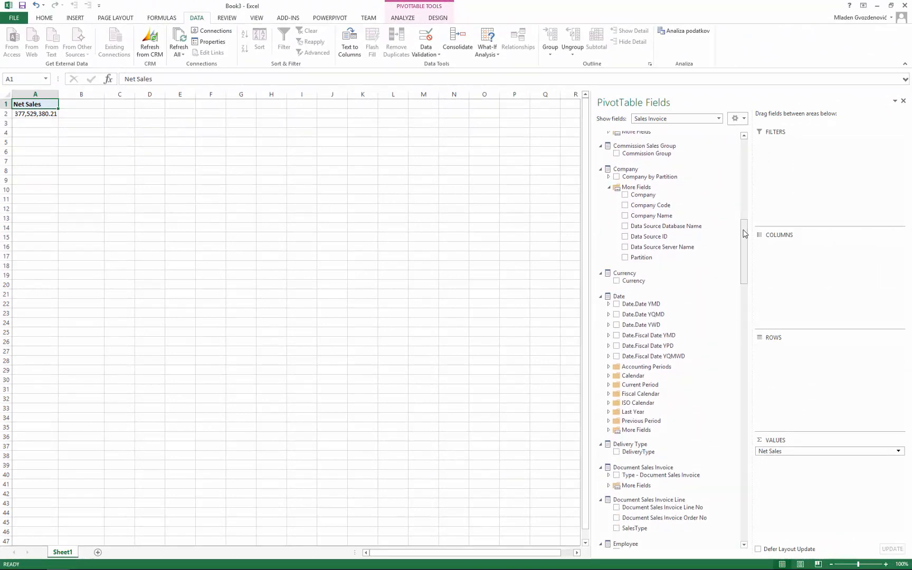
{"action": "left_click", "coordinate": [616, 452]}
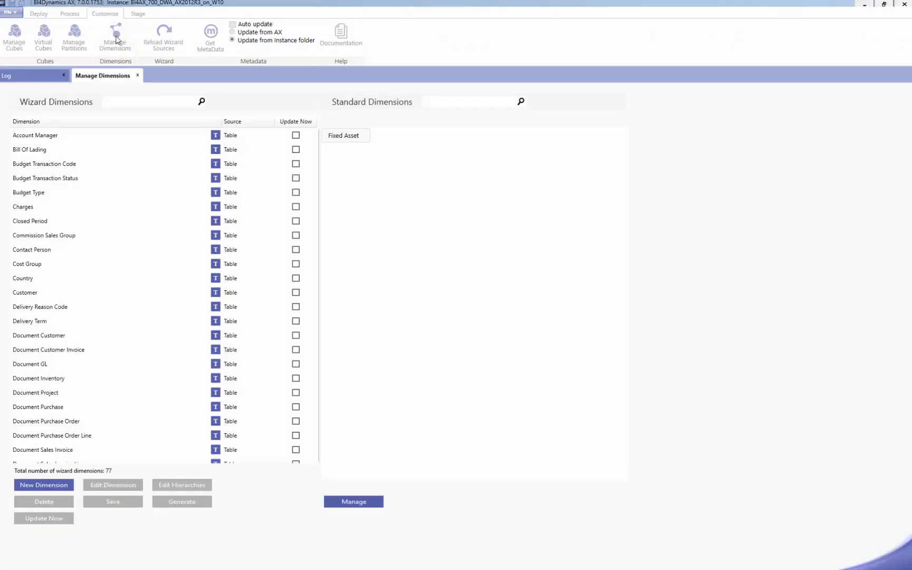
- Edit the Document Sales Order dimension, filtering fields by 'stat' to include Release and Return Status
{"action": "type", "text": "doc"}
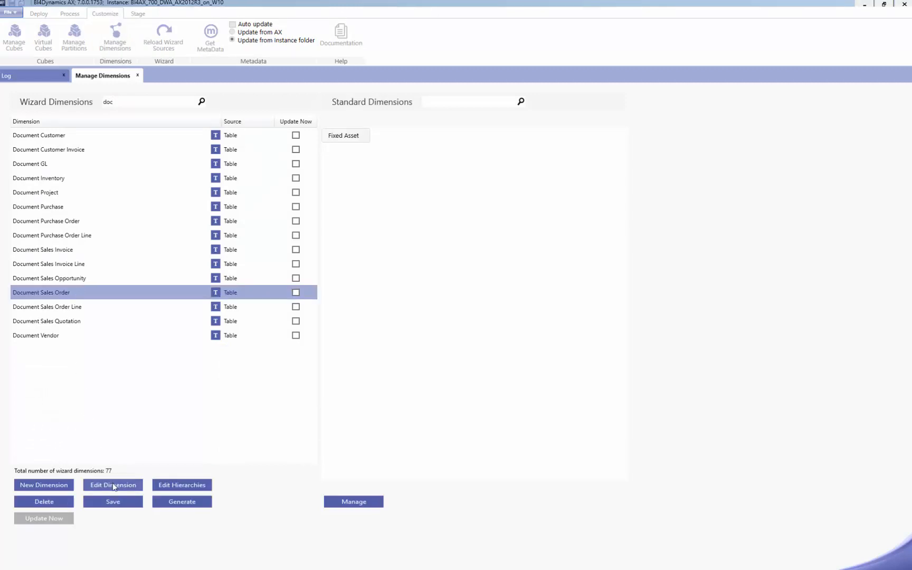
{"action": "left_click", "coordinate": [113, 484]}
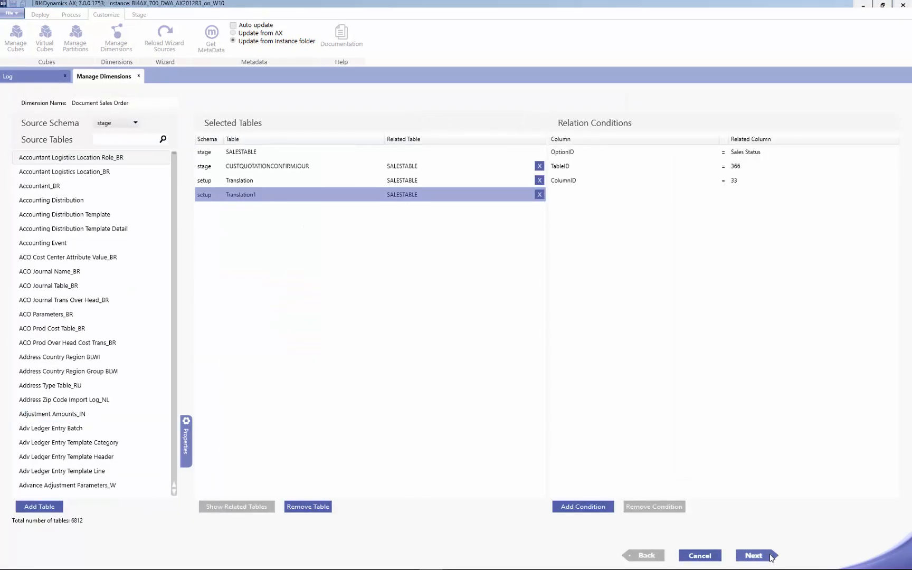
{"action": "left_click", "coordinate": [754, 555]}
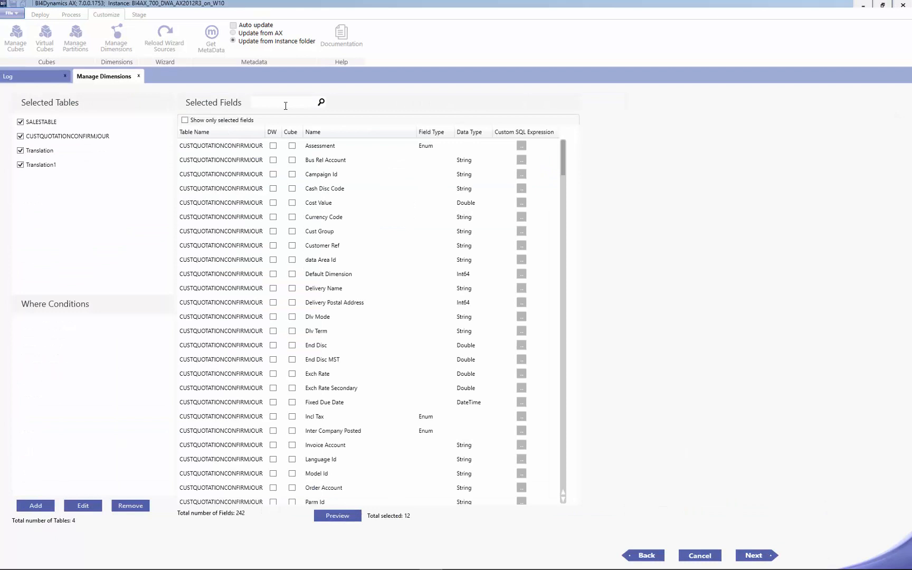
{"action": "type", "text": "stat"}
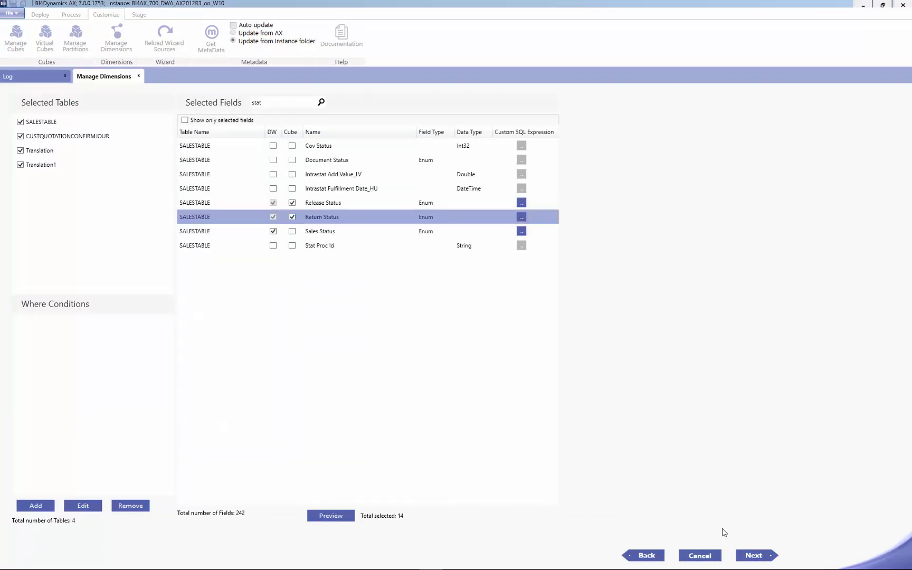
{"action": "left_click", "coordinate": [754, 555]}
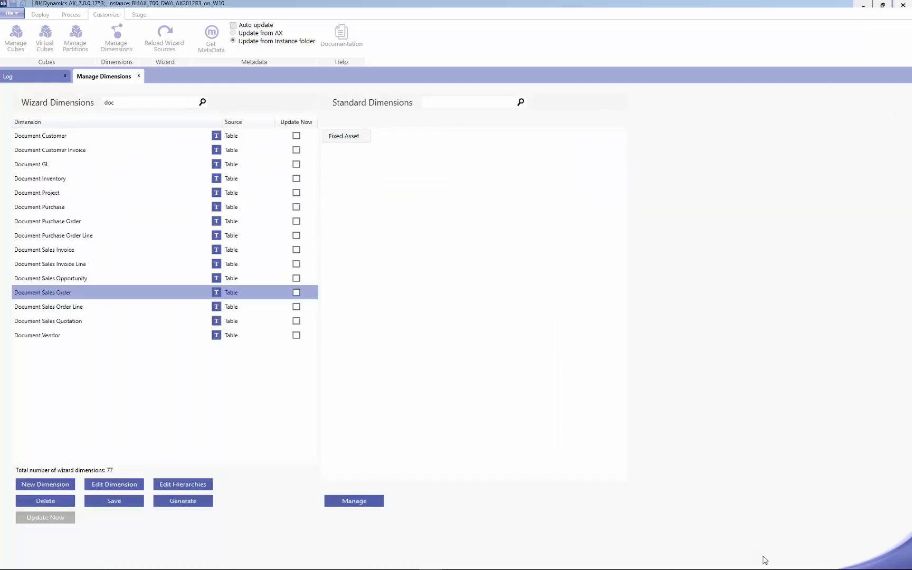
- Mark Document Sales Order for Update Now and run the dimension update
{"action": "left_click", "coordinate": [295, 293]}
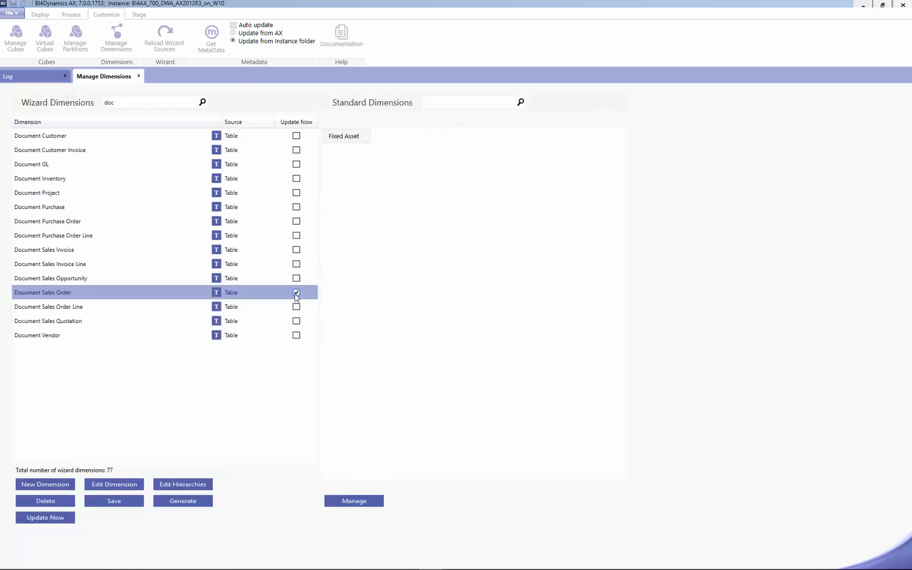
{"action": "left_click", "coordinate": [44, 518]}
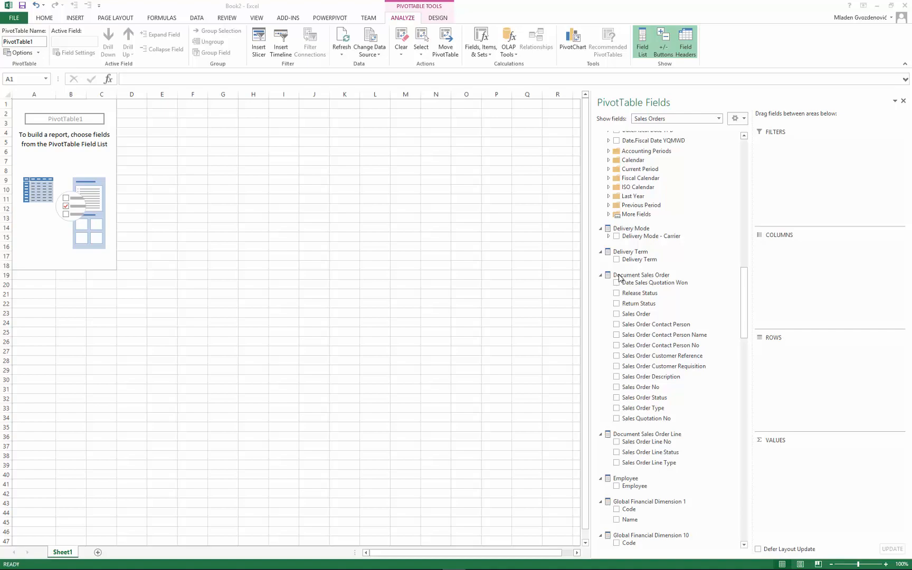
{"action": "mouse_move", "coordinate": [630, 308]}
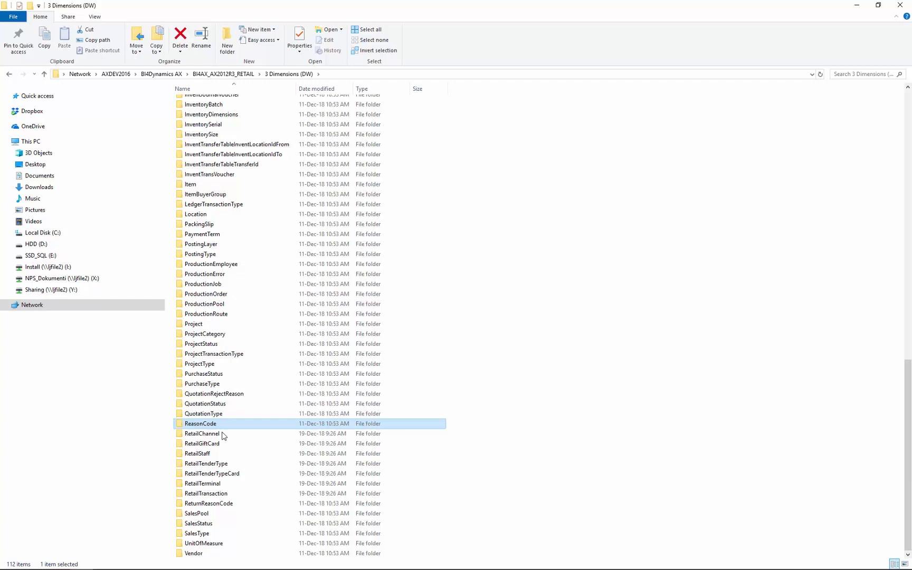
- Browse into the RetailChannel scripts folder and load RetailChannelView.sql
{"action": "double_click", "coordinate": [202, 434]}
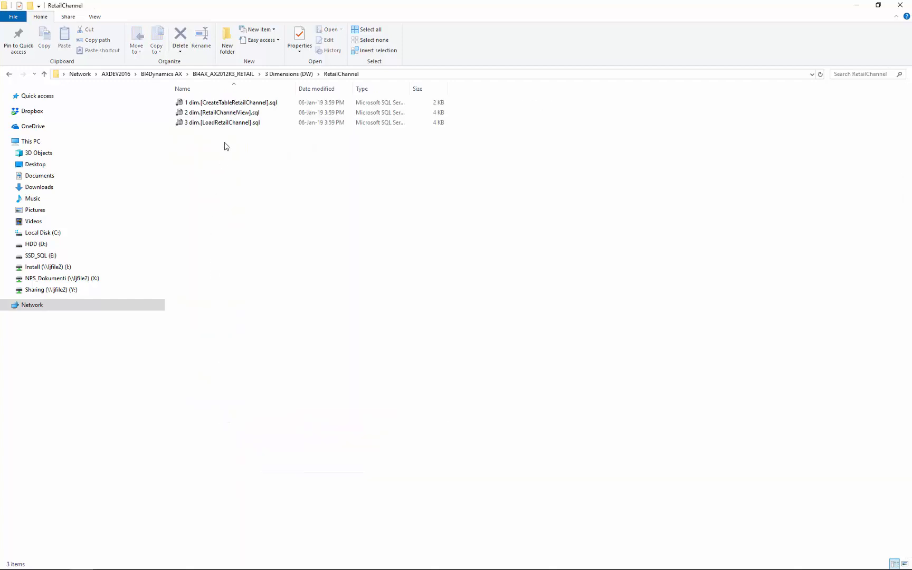
{"action": "double_click", "coordinate": [220, 112]}
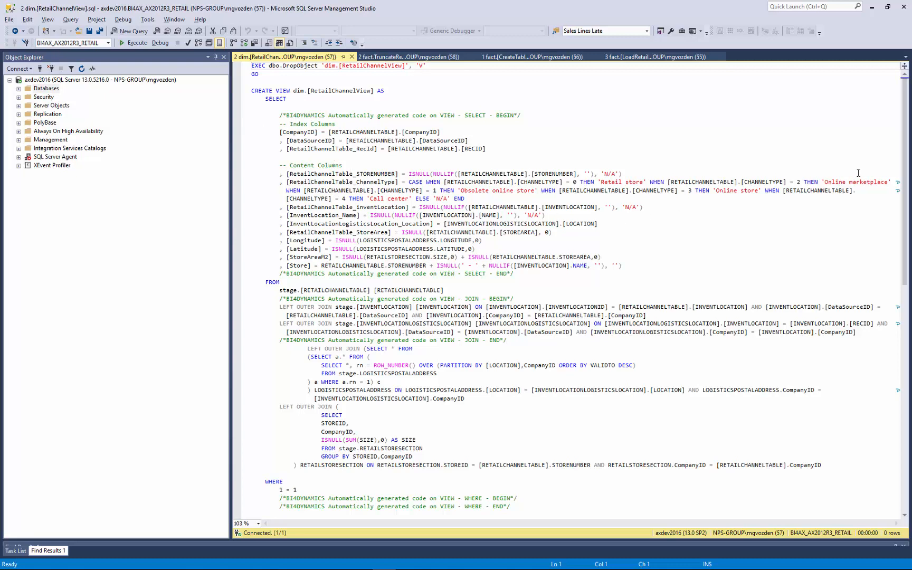
- Read through the generated dim.RetailChannelView script, then bring up the project documentation PDF
{"action": "scroll", "scroll_direction": "down", "scroll_amount": 3}
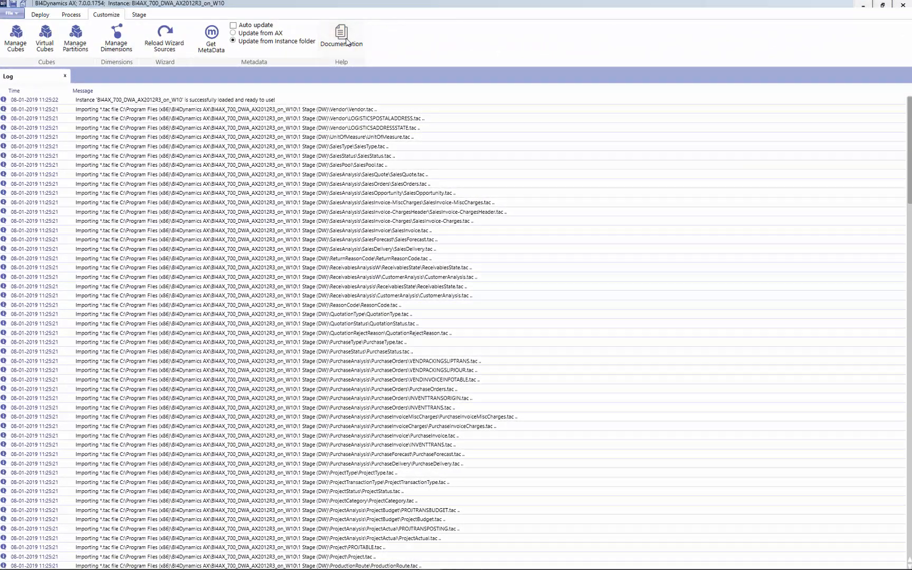
{"action": "left_click", "coordinate": [341, 35]}
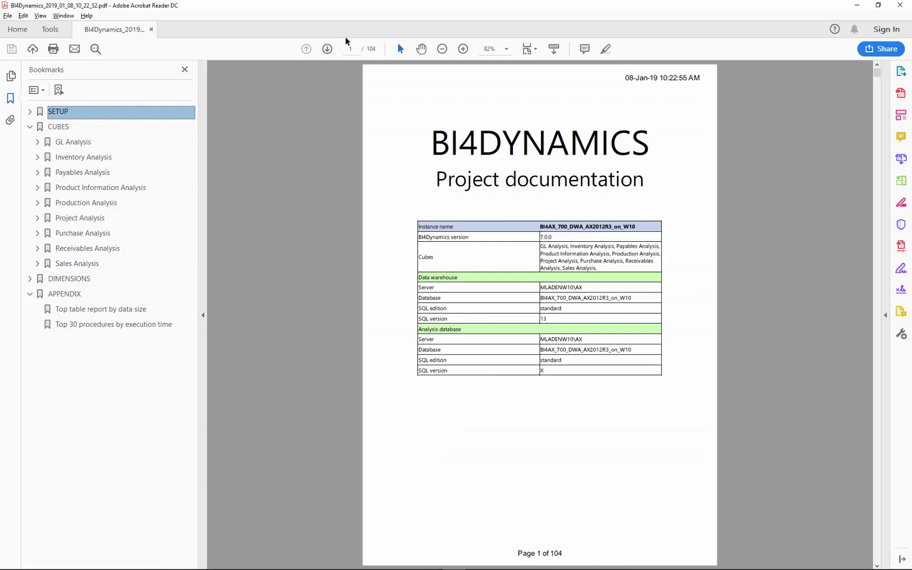
- Browse the documentation's SETUP and Inventory Analysis cube sections via bookmarks and paging
{"action": "left_click", "coordinate": [328, 49]}
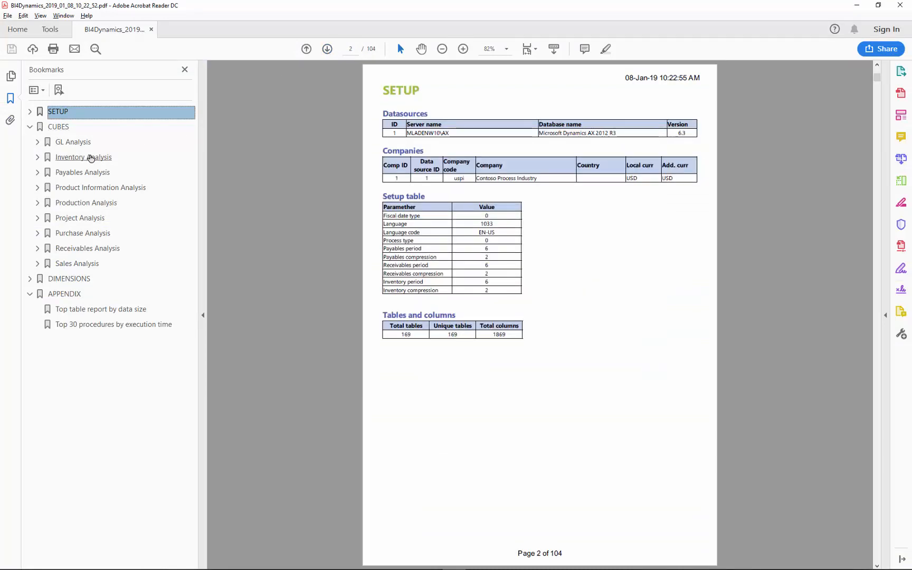
{"action": "left_click", "coordinate": [83, 157]}
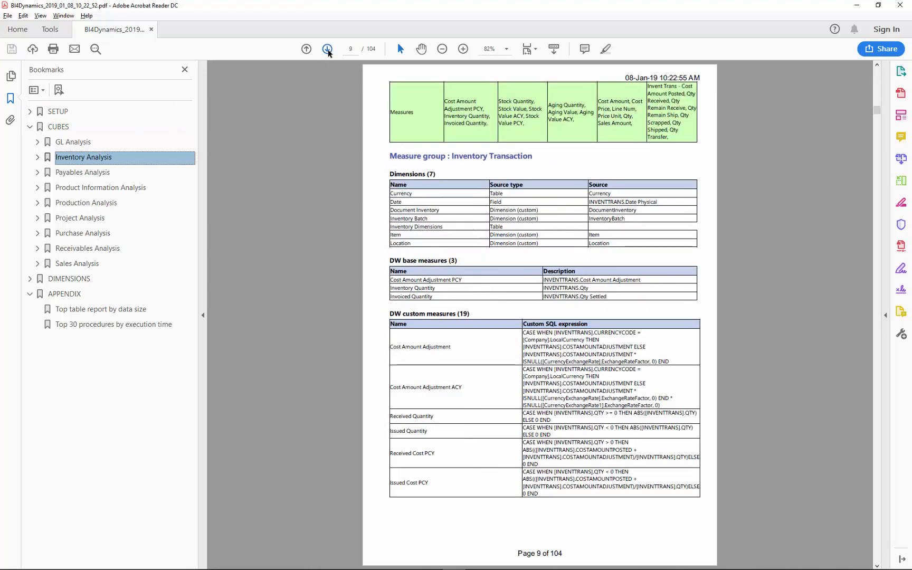
{"action": "left_click", "coordinate": [328, 49]}
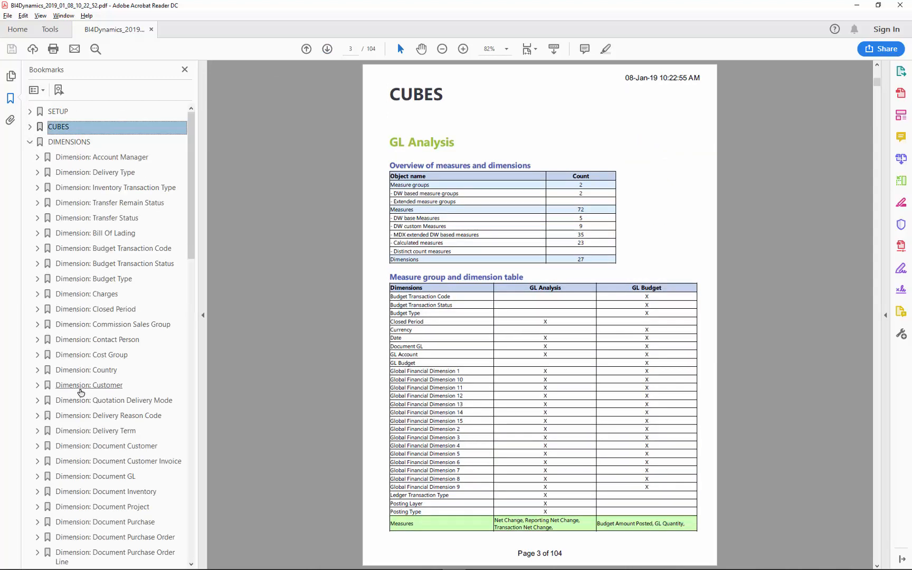
- Jump to the Customer dimension section, then to the Top 30 procedures by execution time
{"action": "left_click", "coordinate": [89, 384]}
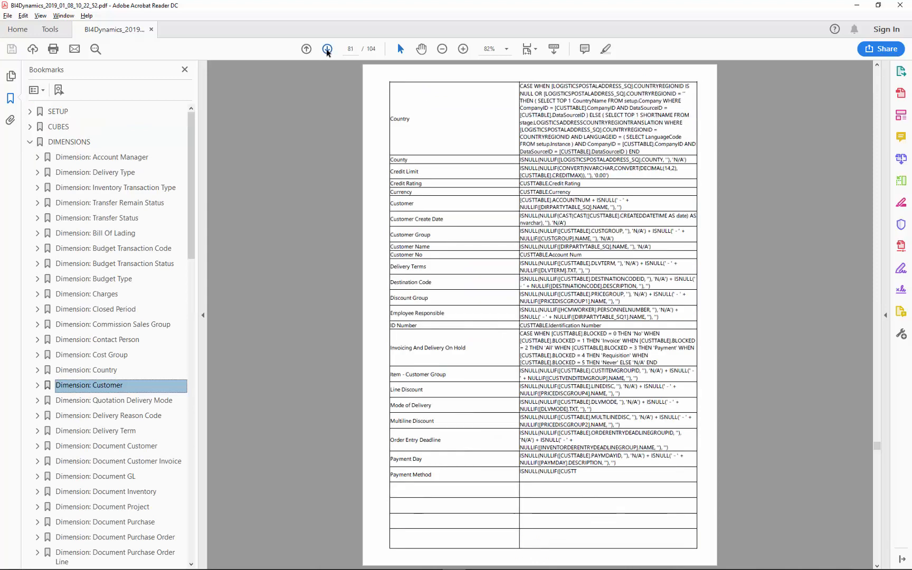
{"action": "left_click", "coordinate": [328, 49]}
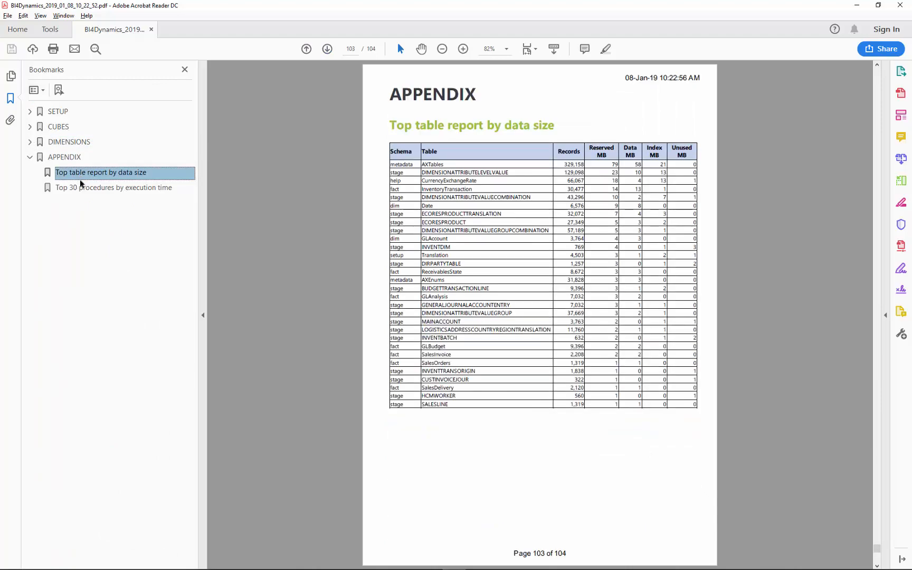
{"action": "left_click", "coordinate": [113, 186]}
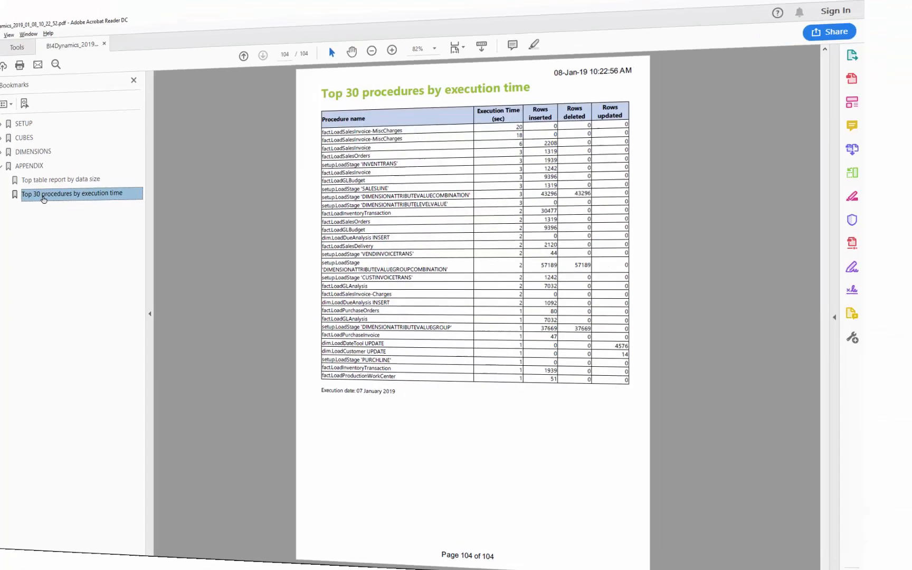